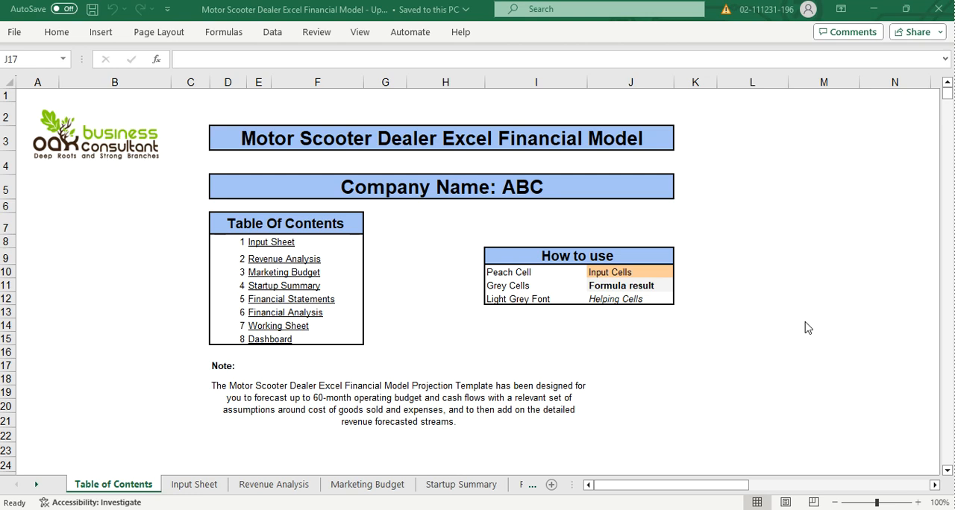
mouse_move(564, 286)
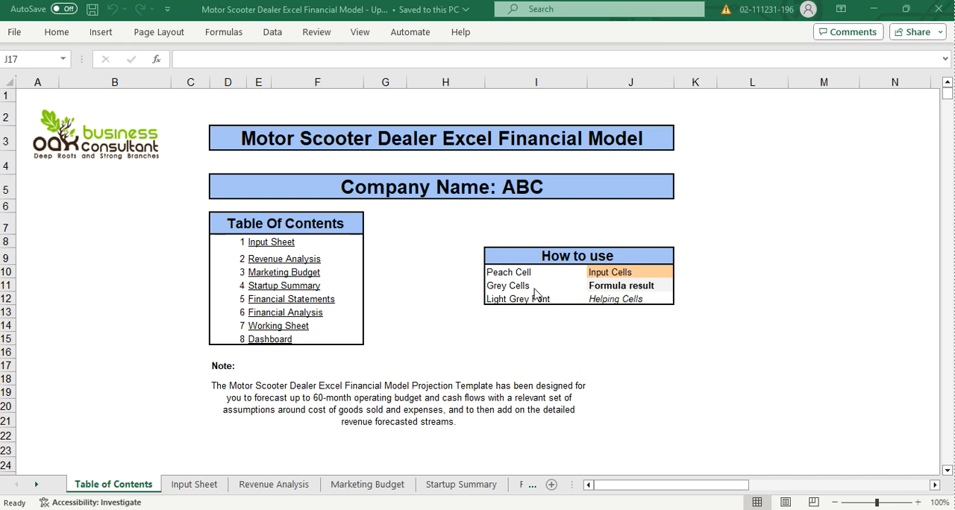
mouse_move(519, 297)
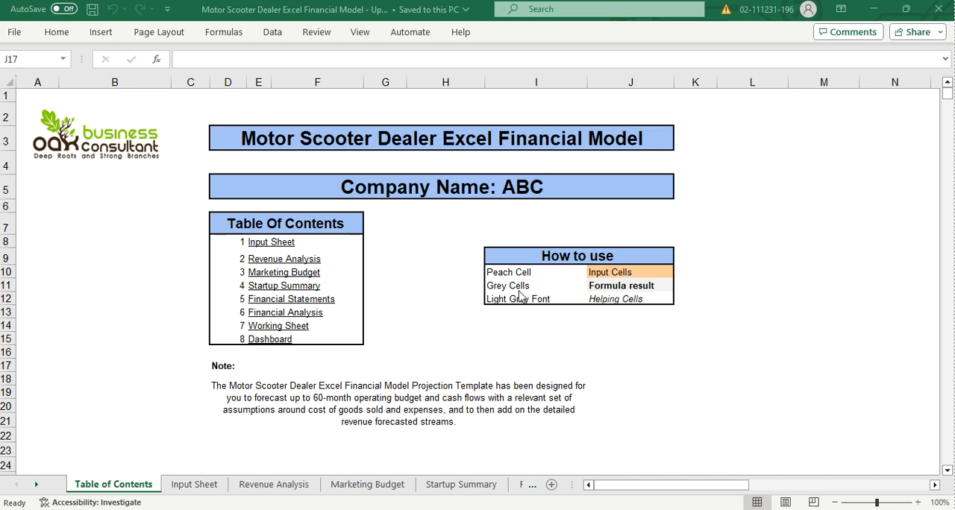
mouse_move(591, 296)
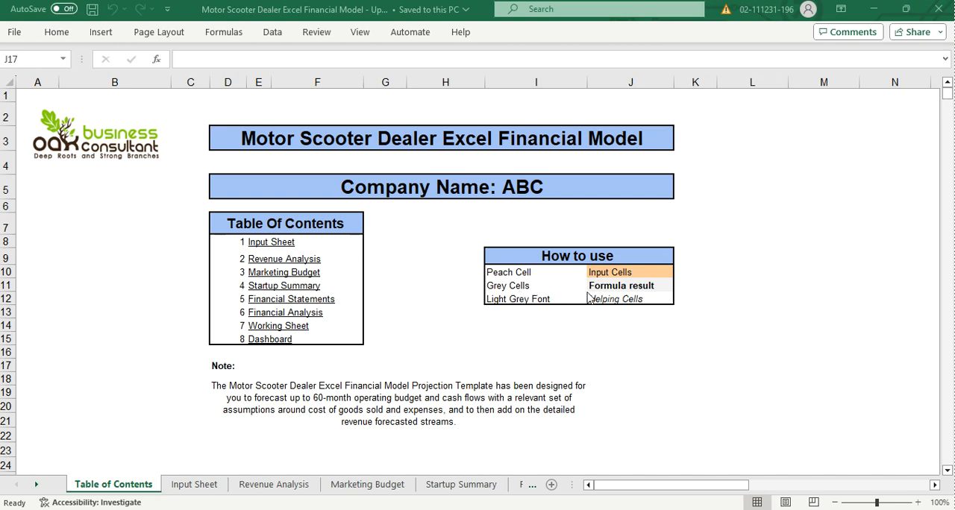
mouse_move(561, 311)
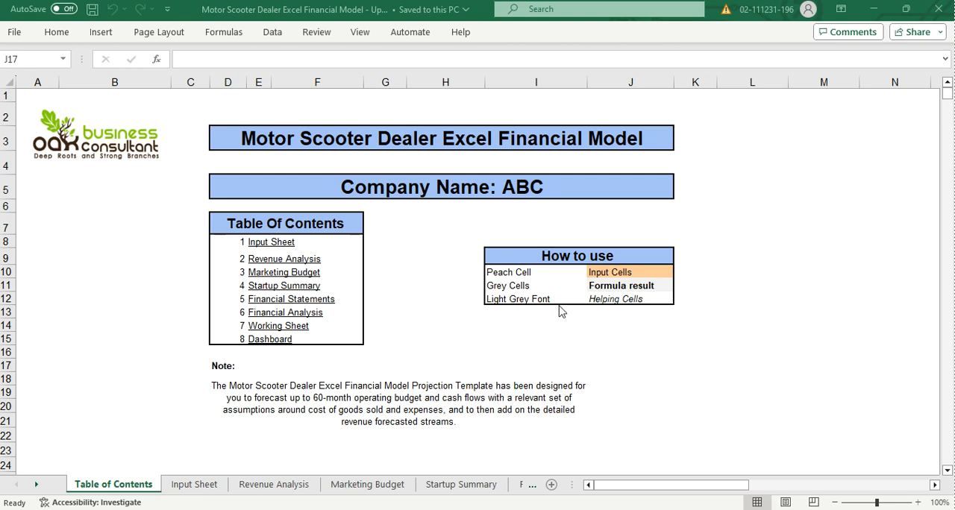
mouse_move(388, 281)
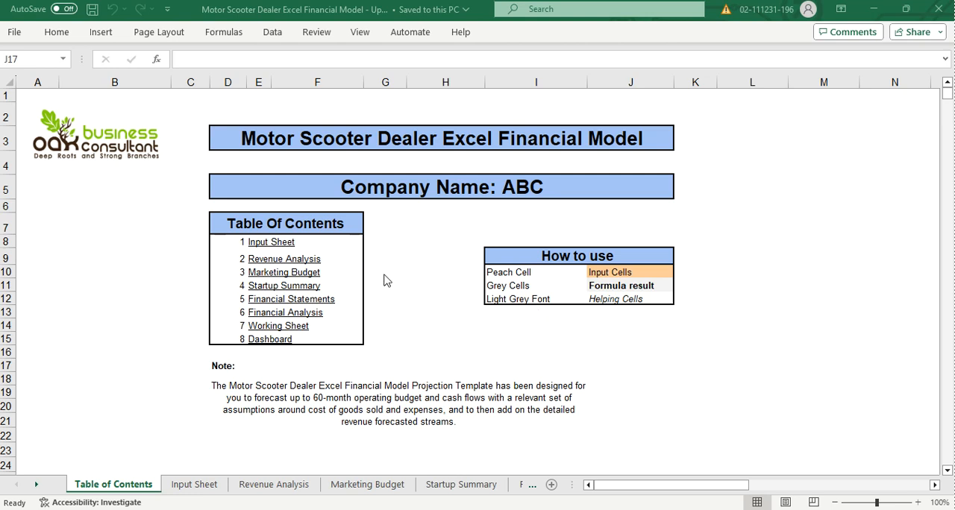
mouse_move(331, 250)
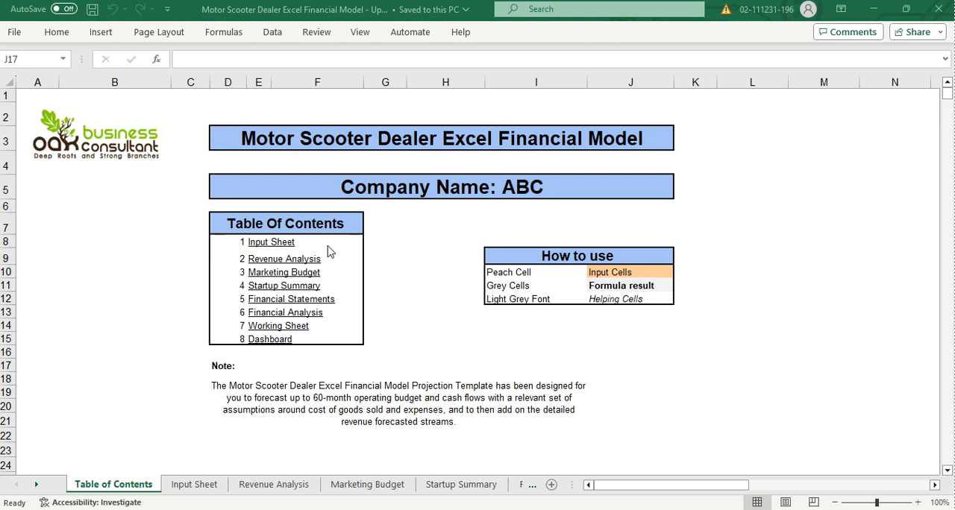
mouse_move(328, 278)
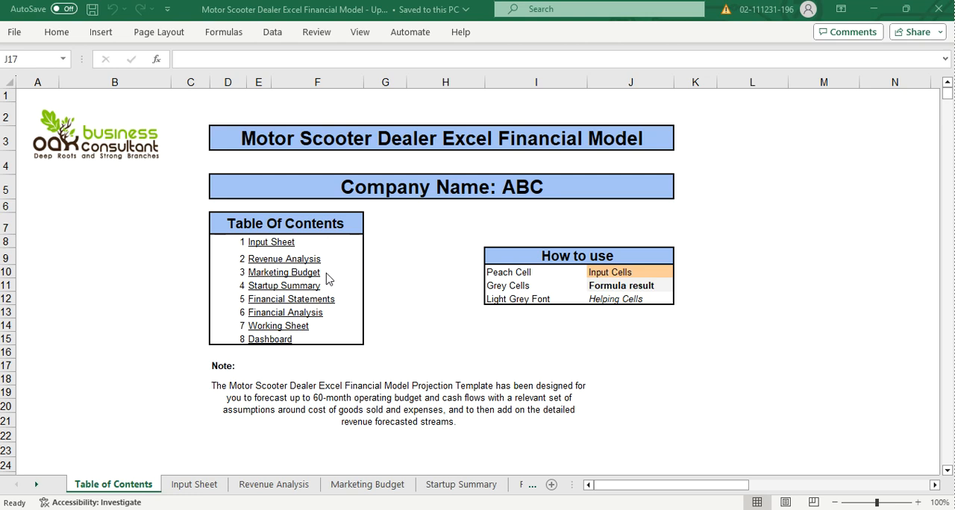
mouse_move(329, 307)
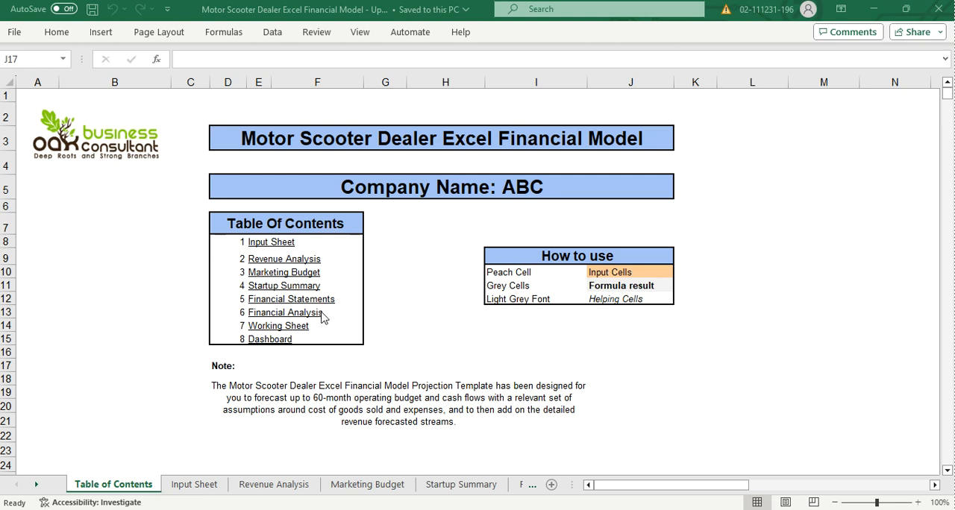
mouse_move(307, 343)
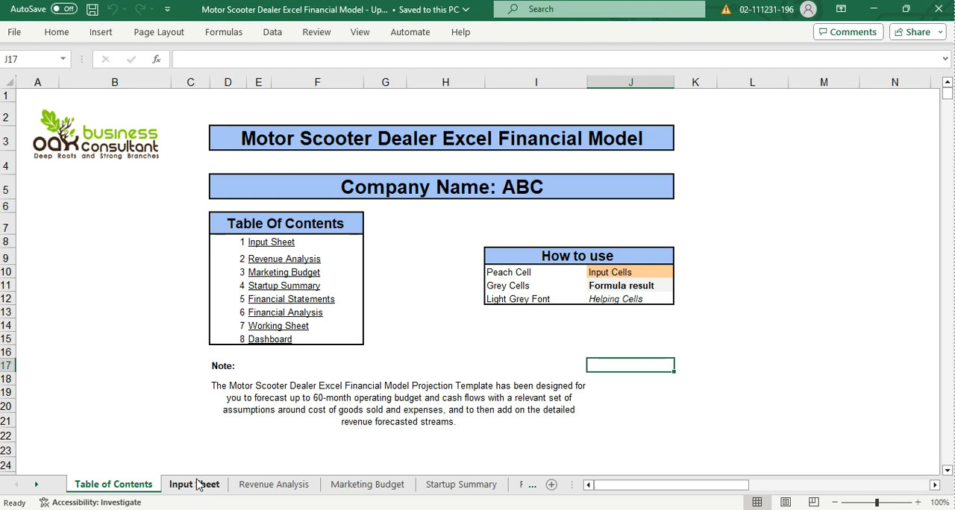
Scroll the Input Sheet from starting dates through costs, marketing, capex, payroll to working capital days.
left_click(193, 483)
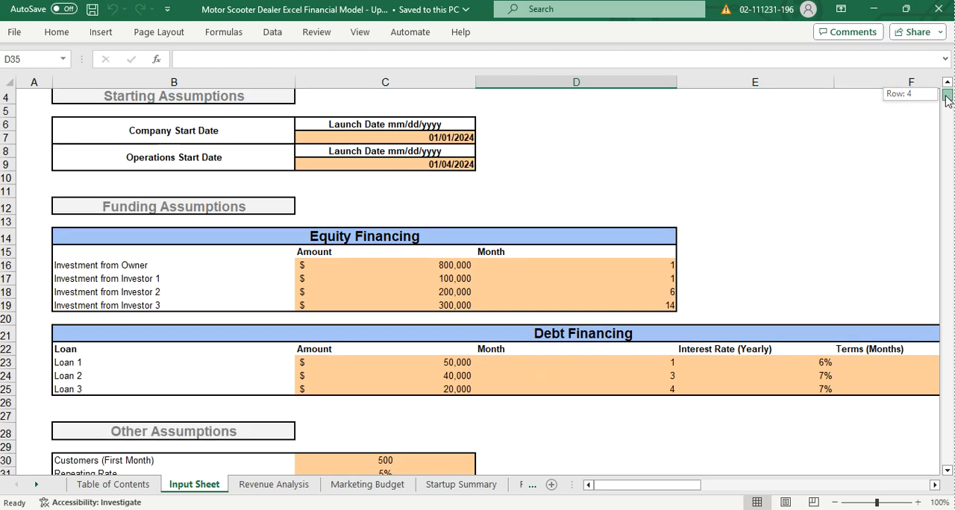
scroll("down", 3)
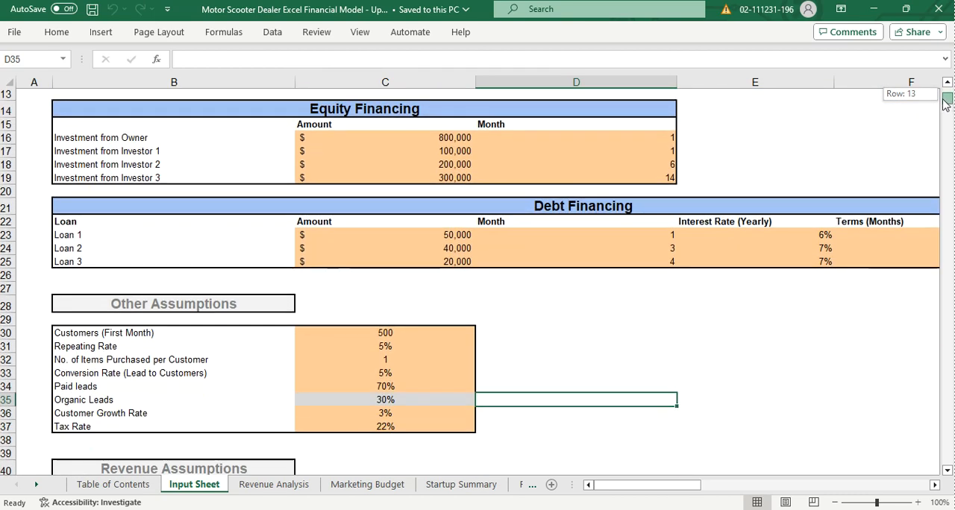
scroll("down", 3)
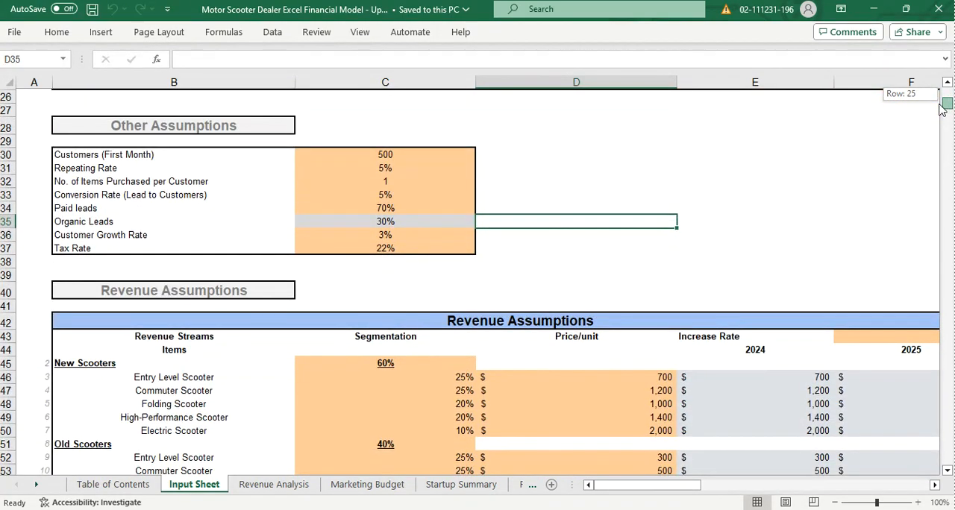
scroll("down", 3)
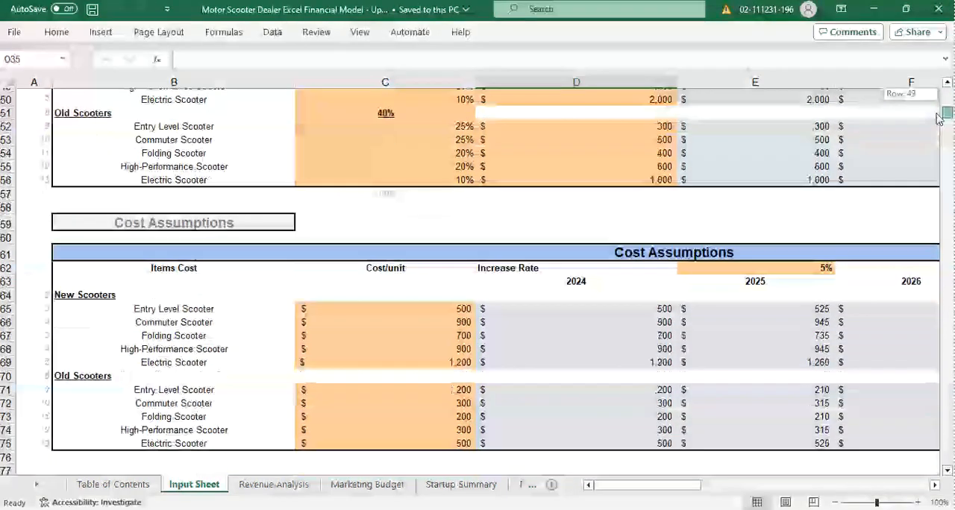
scroll("down", 3)
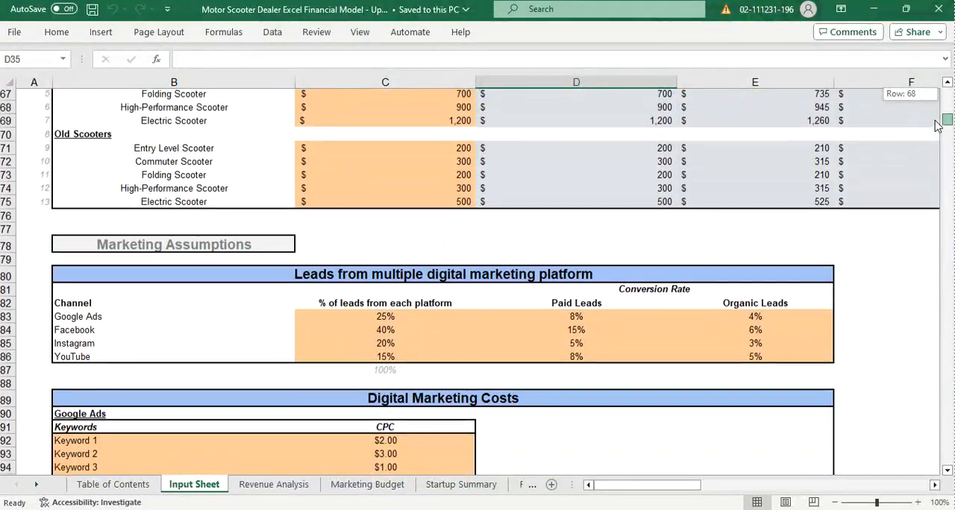
scroll("down", 3)
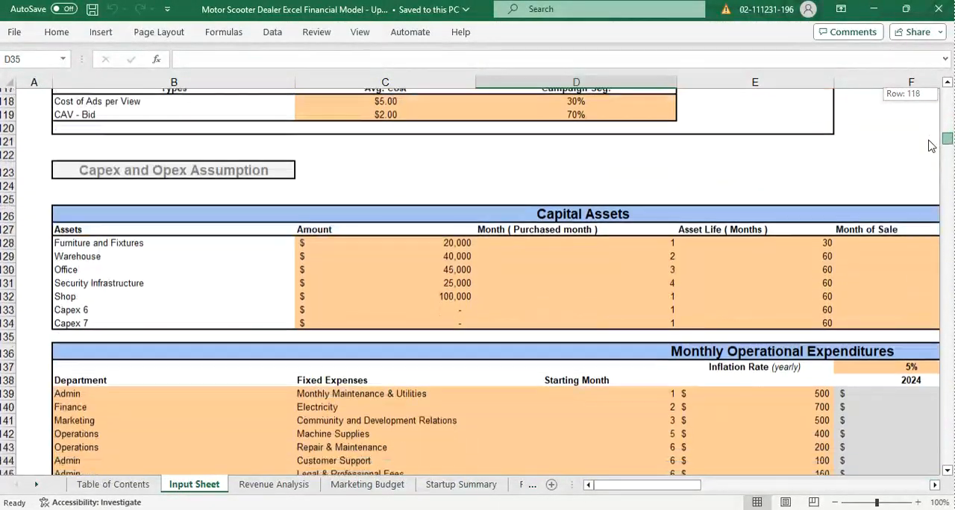
scroll("down", 3)
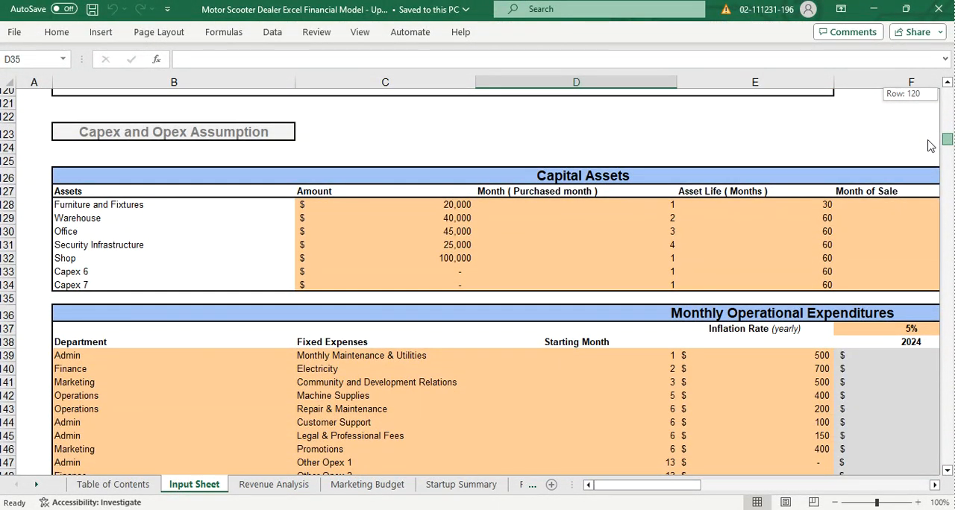
scroll("down", 3)
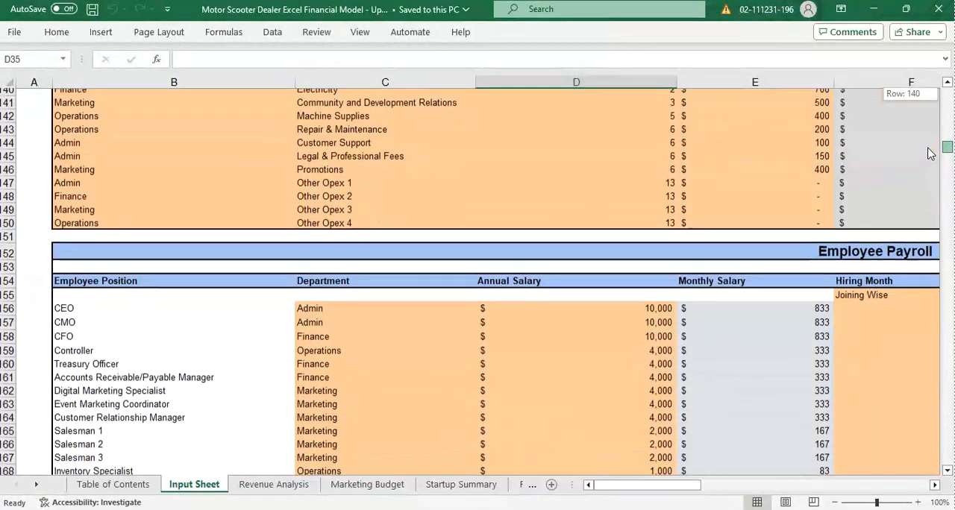
scroll("down", 3)
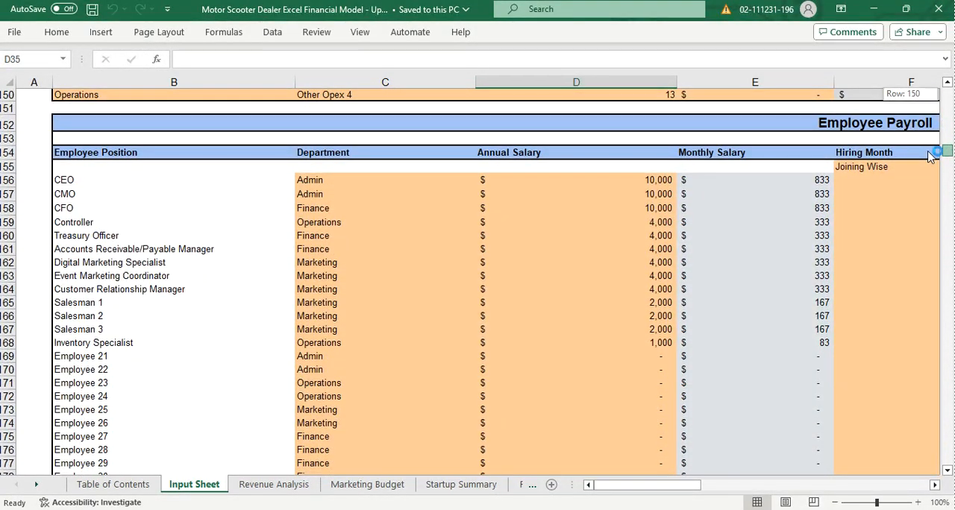
scroll("down", 3)
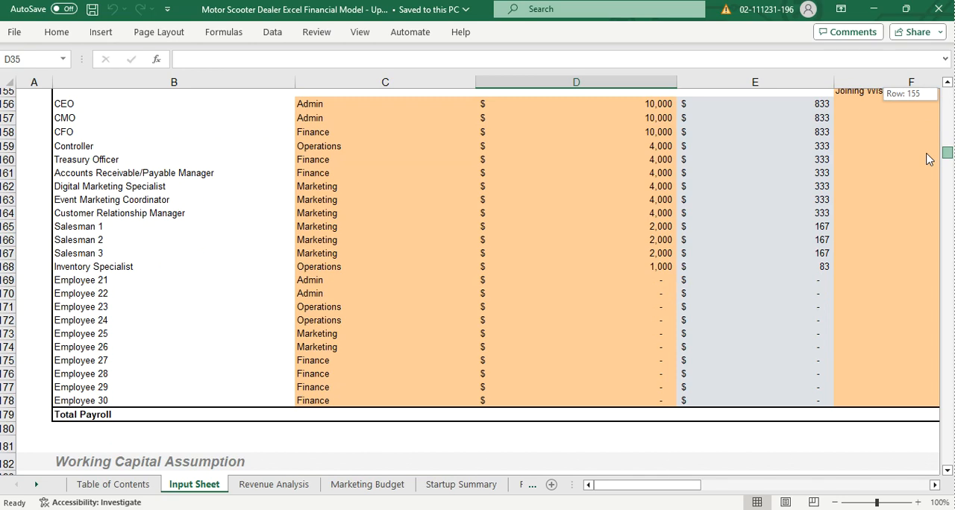
scroll("down", 3)
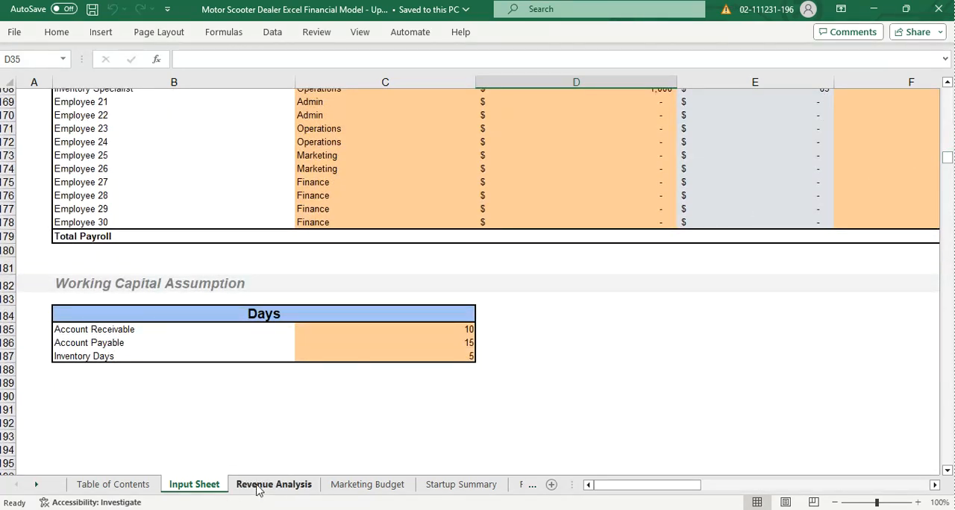
Scroll the Revenue Analysis sheet through segmentation, products sold and revenue to Cost of Service.
left_click(275, 483)
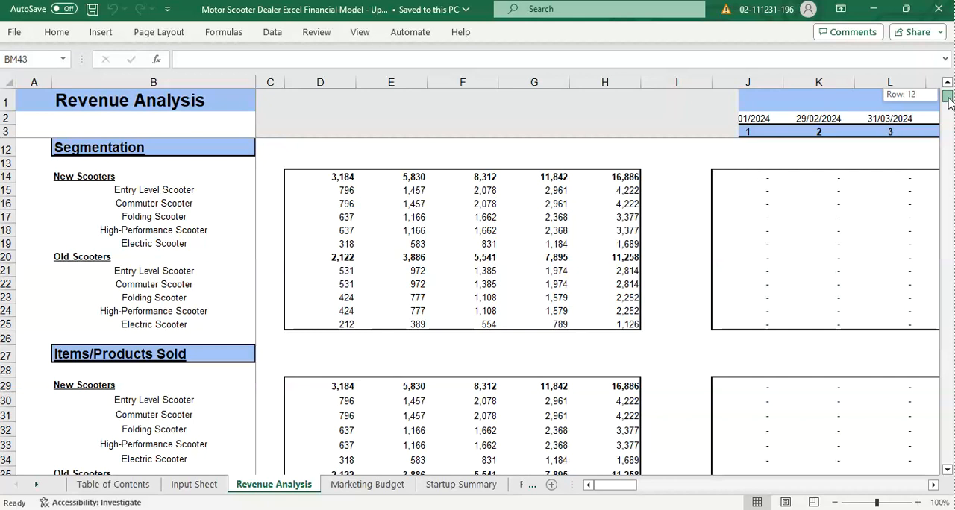
scroll("up", 3)
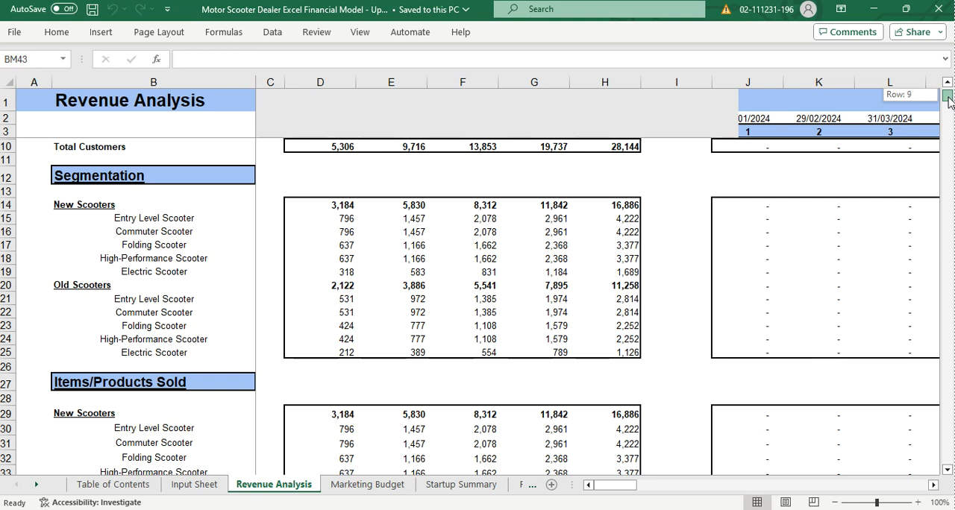
scroll("down", 3)
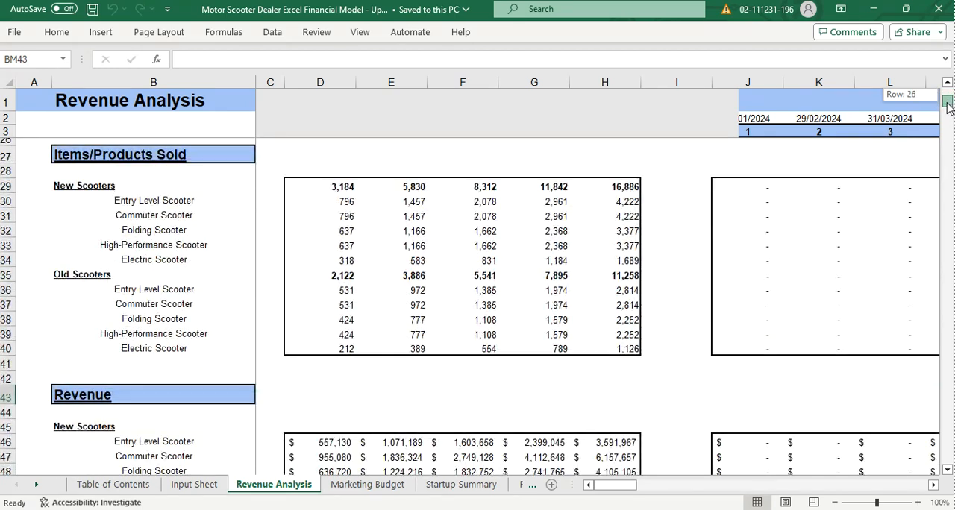
scroll("down", 3)
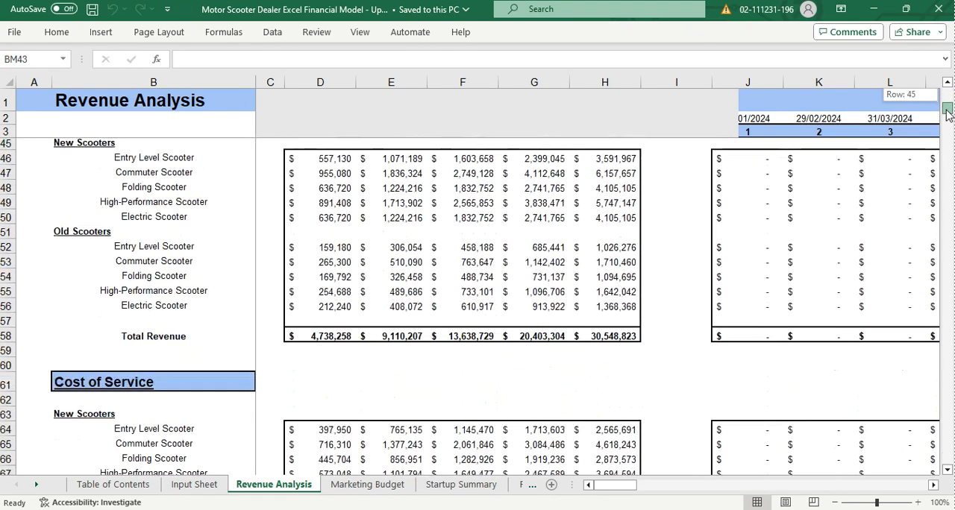
scroll("down", 3)
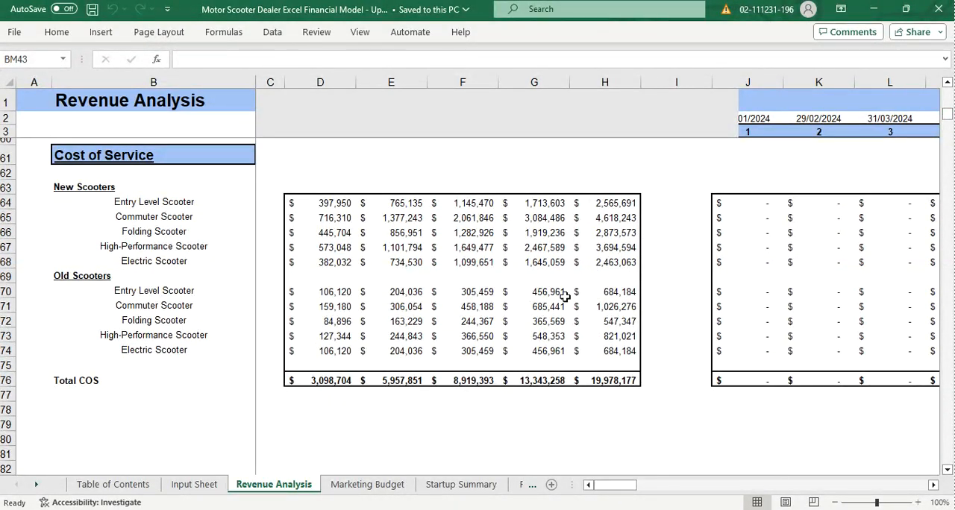
Scroll the Marketing Budget through customers, leads and platform costs to the Digital Marketing Summary.
left_click(367, 484)
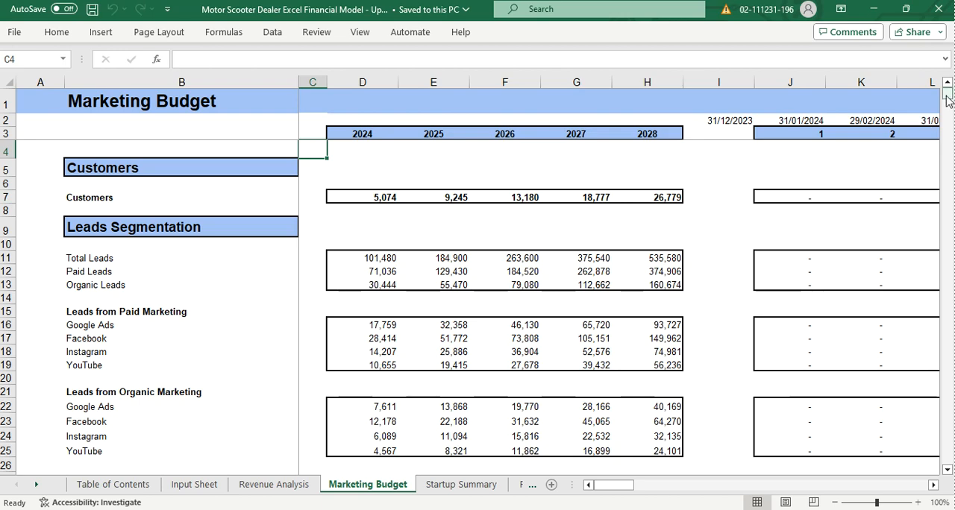
scroll("down", 3)
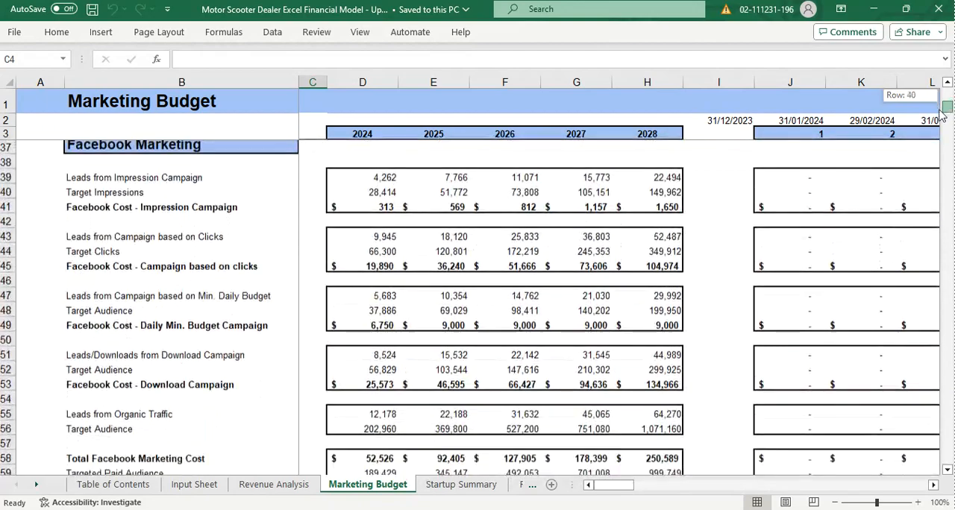
scroll("down", 3)
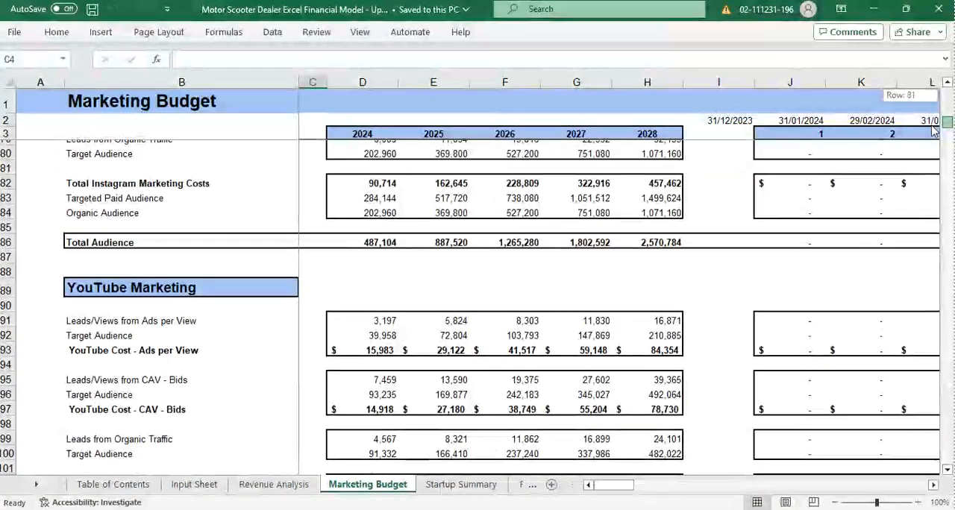
scroll("down", 3)
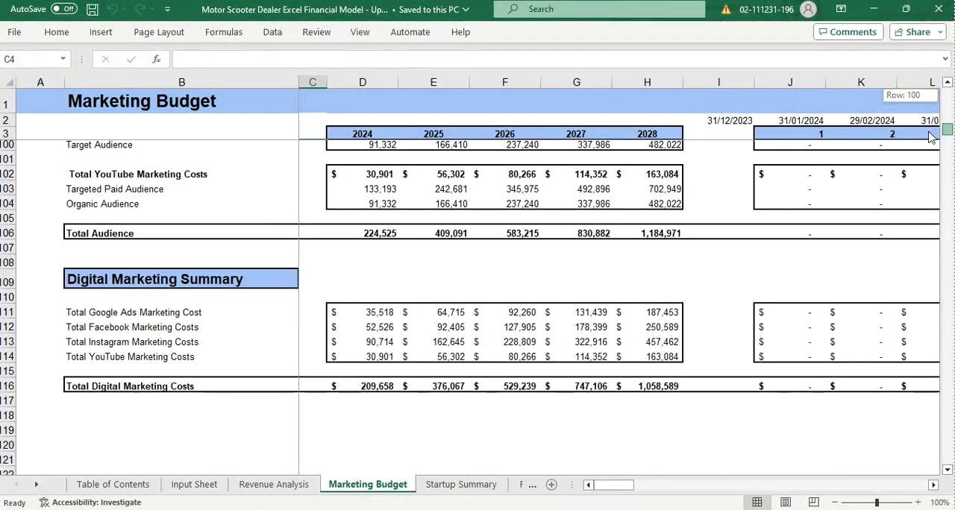
left_click(459, 483)
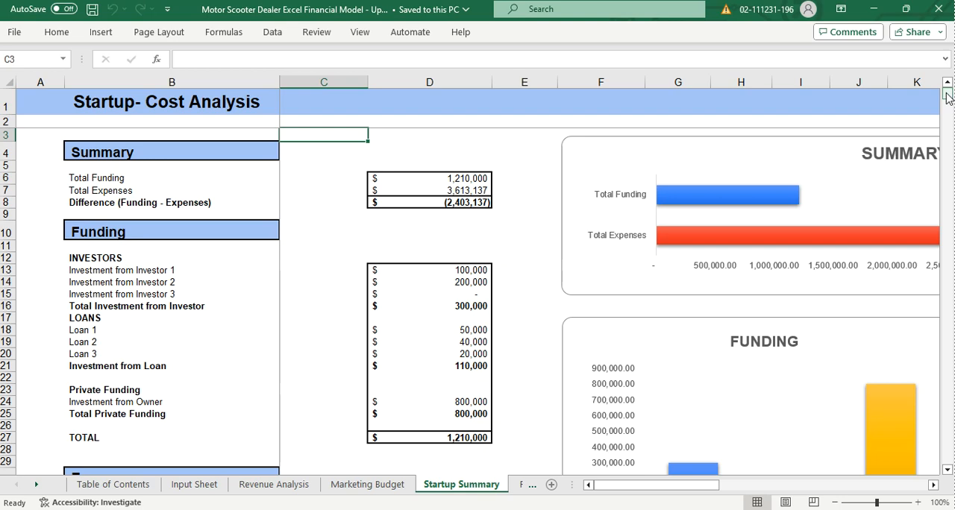
Scroll Startup Summary through funding, expenses, assets and liabilities to Total Additional Funding Required.
scroll("down", 3)
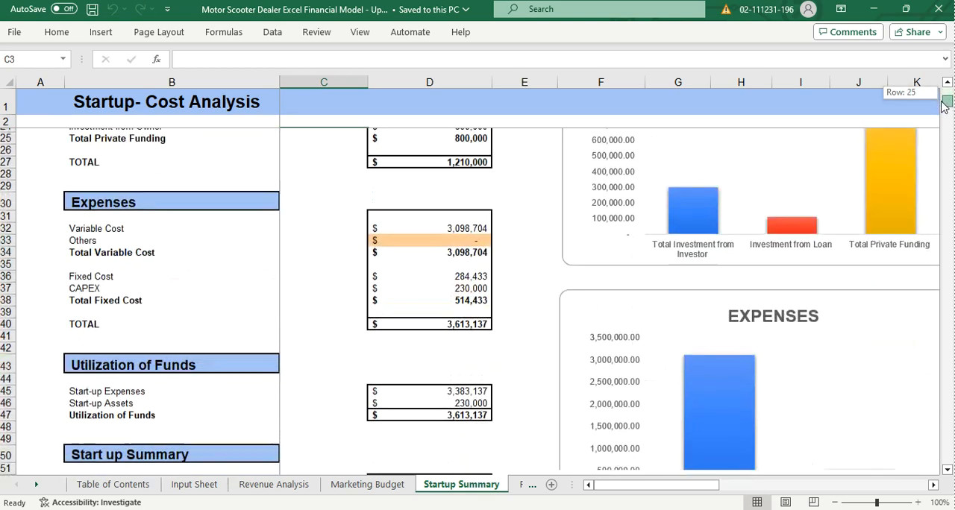
scroll("down", 3)
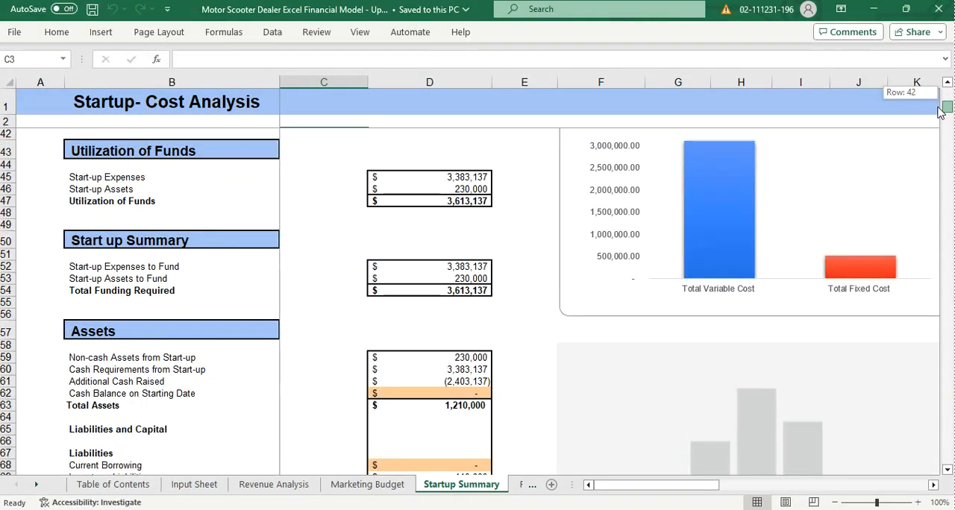
scroll("down", 3)
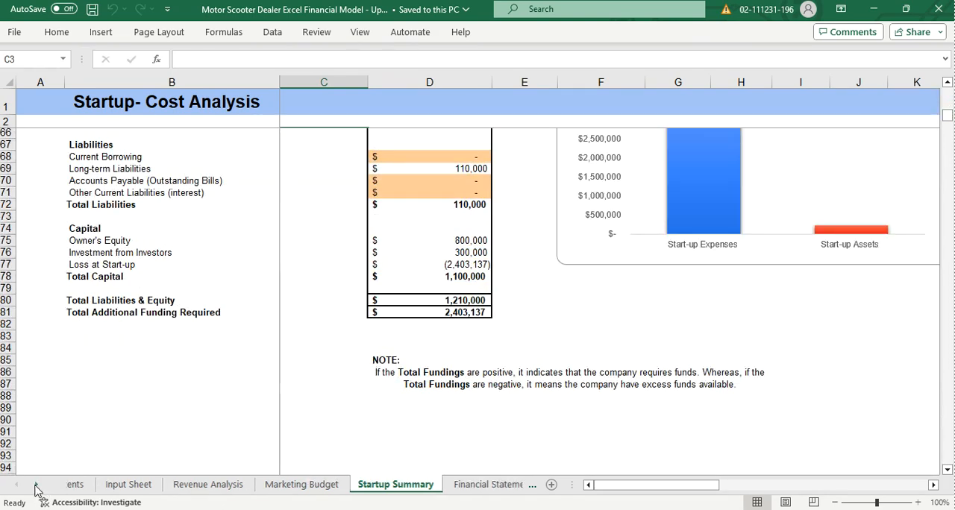
left_click(212, 483)
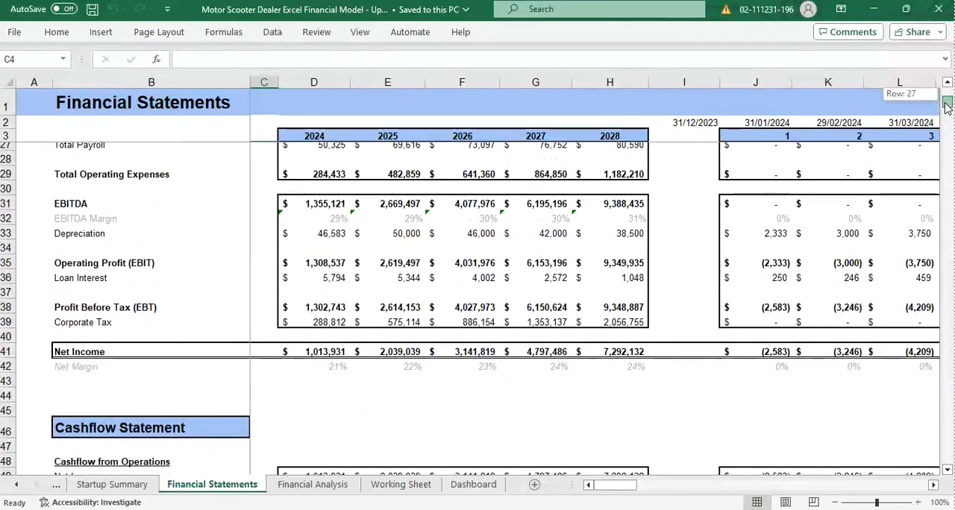
Scroll down the Financial Statements sheet from the income statement into the Cashflow Statement.
scroll("down", 3)
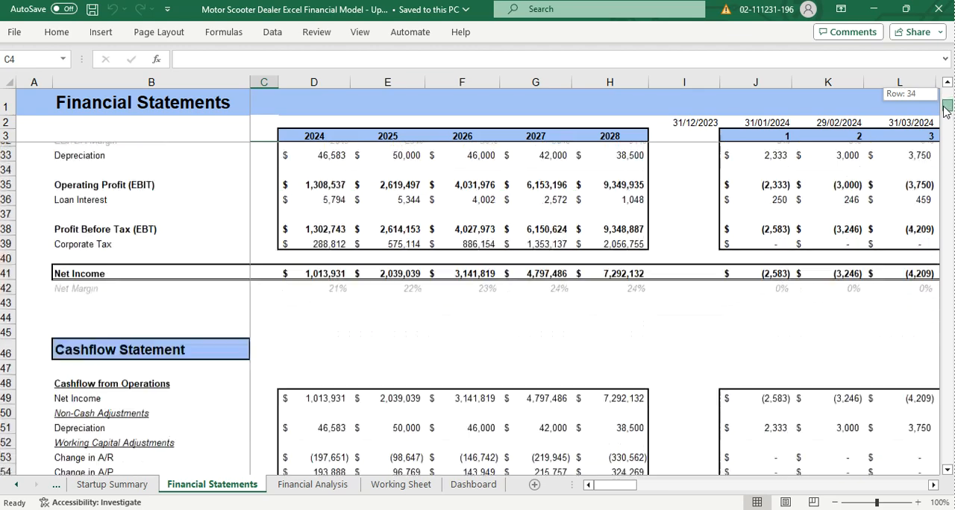
scroll("down", 3)
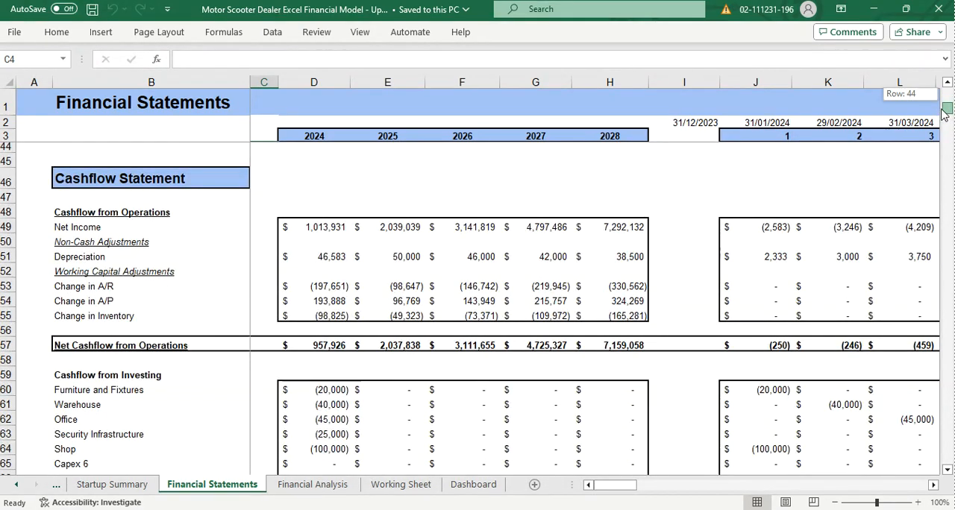
scroll("down", 3)
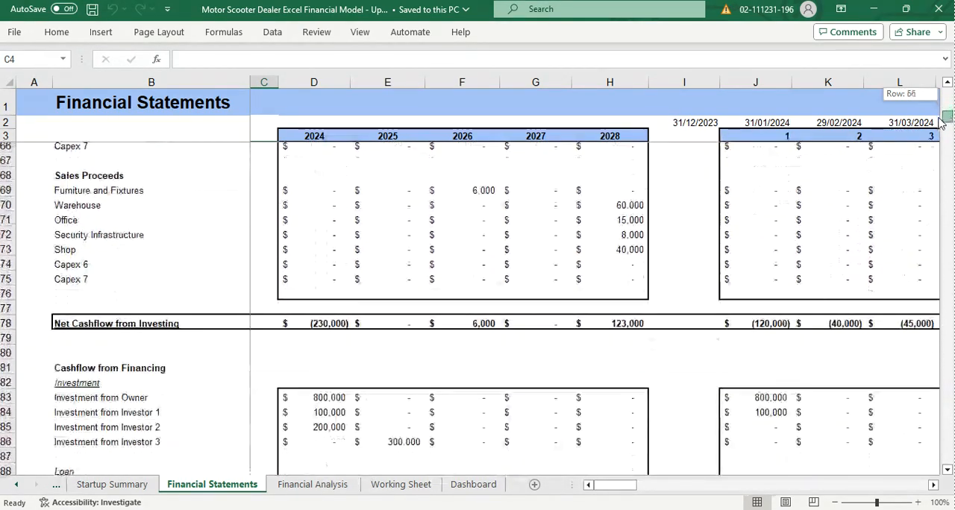
scroll("down", 3)
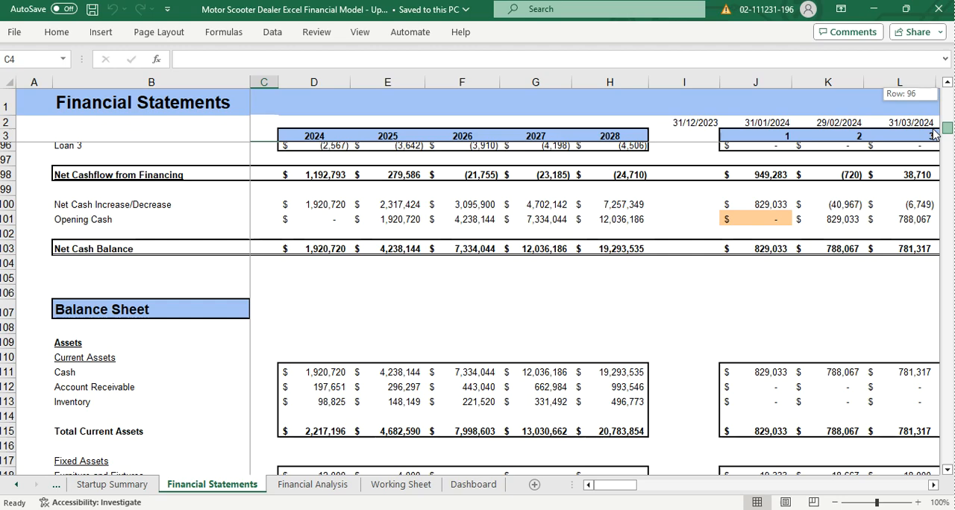
Continue down through the Balance Sheet, then move to the Financial Analysis sheet.
scroll("down", 3)
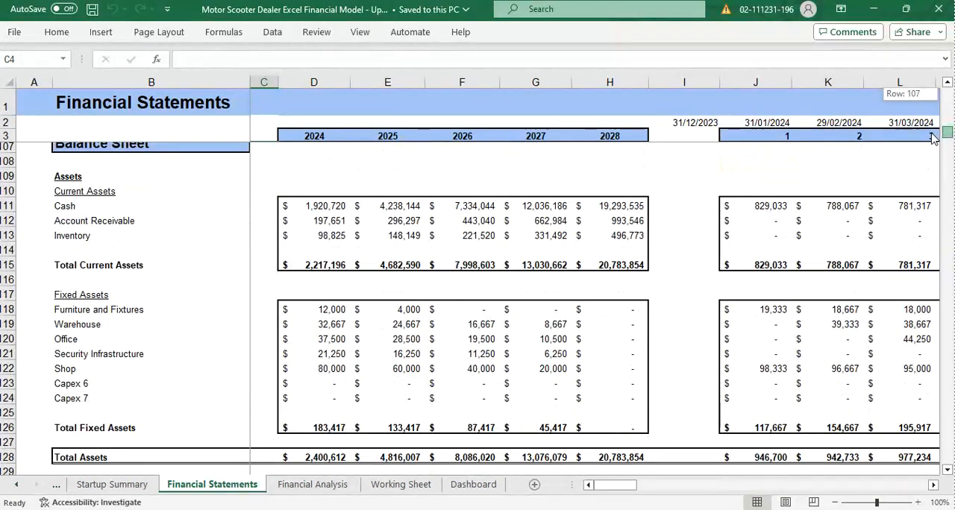
scroll("down", 3)
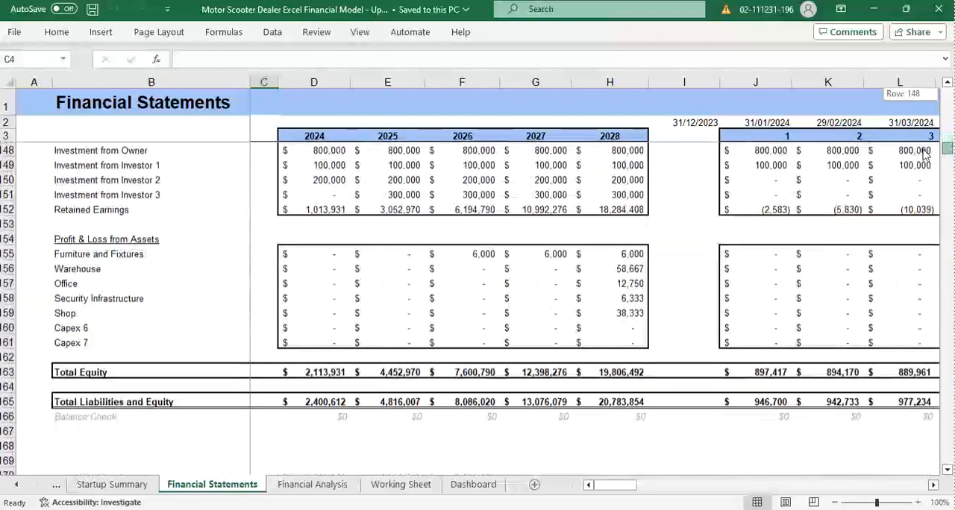
scroll("down", 3)
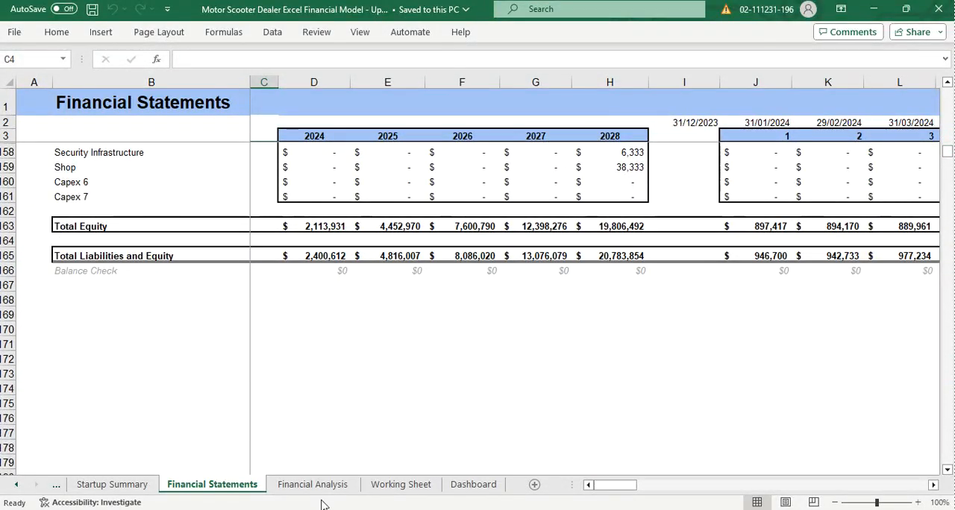
left_click(314, 484)
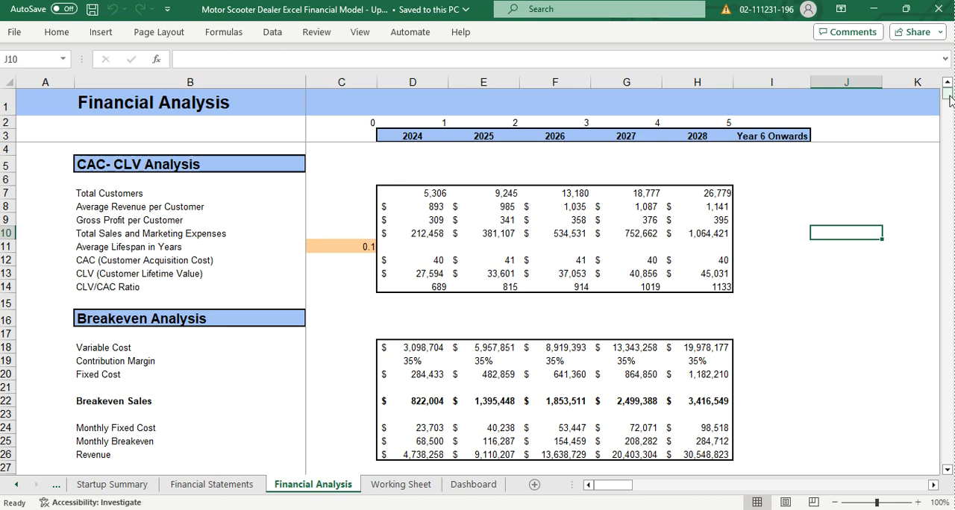
Scroll Financial Analysis through valuation, burn rate and sensitivity analysis to KPIs and Ratios.
scroll("down", 3)
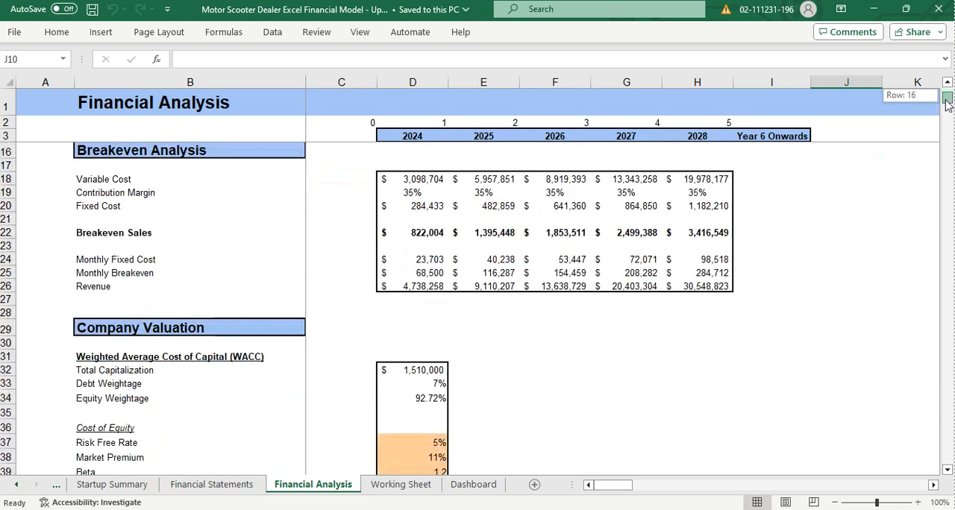
scroll("down", 3)
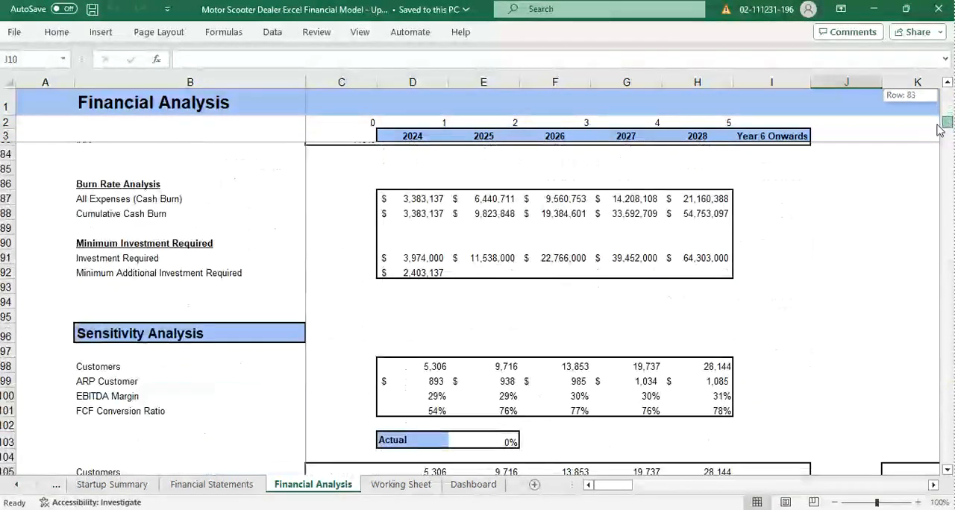
scroll("down", 3)
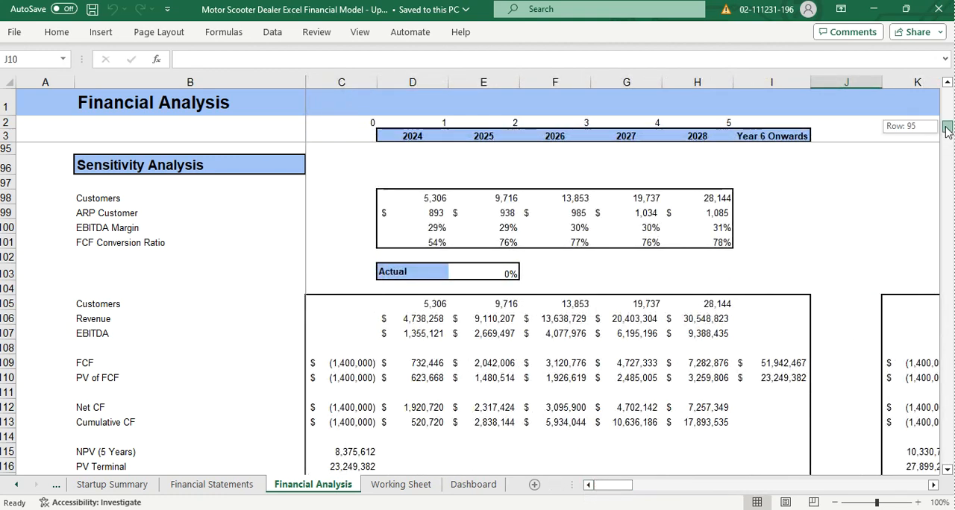
scroll("down", 3)
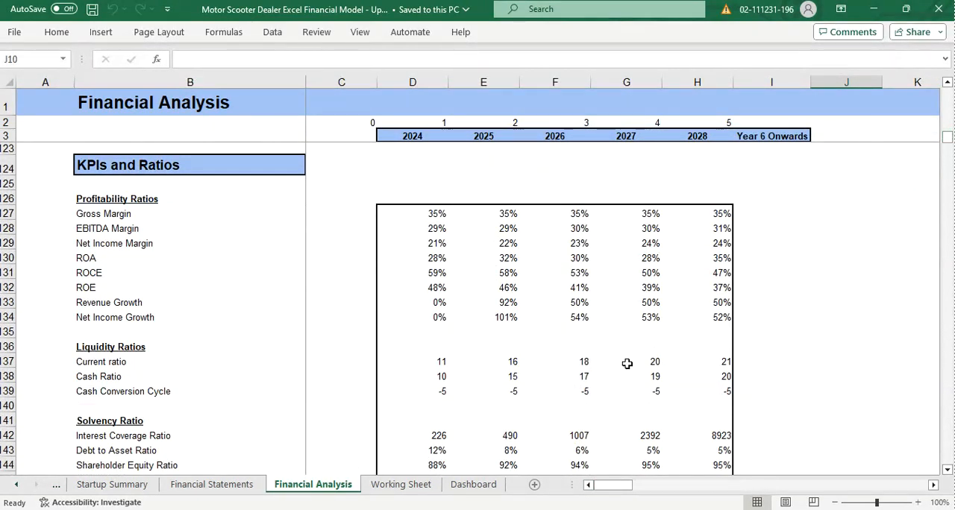
left_click(400, 484)
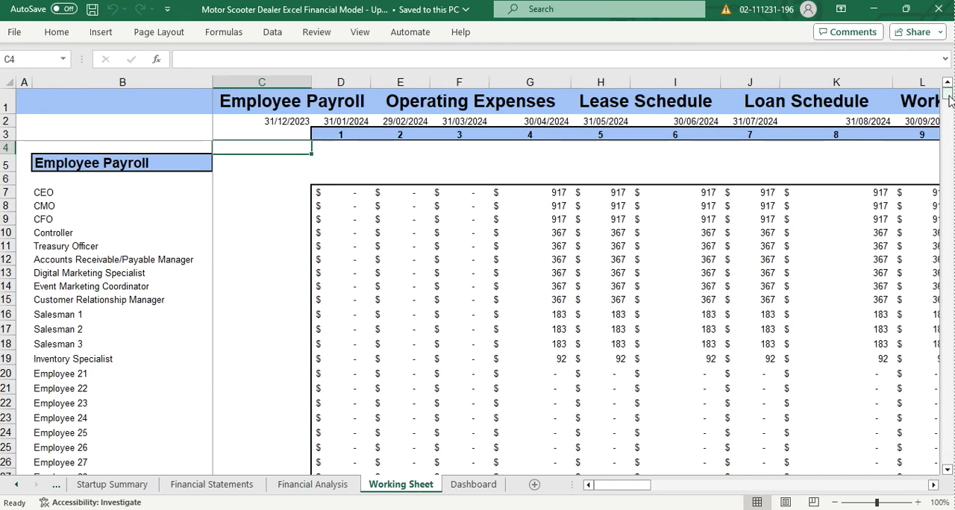
Scroll the Working Sheet through depreciation and asset calculation to Working Capital, then show the Dashboard.
scroll("down", 3)
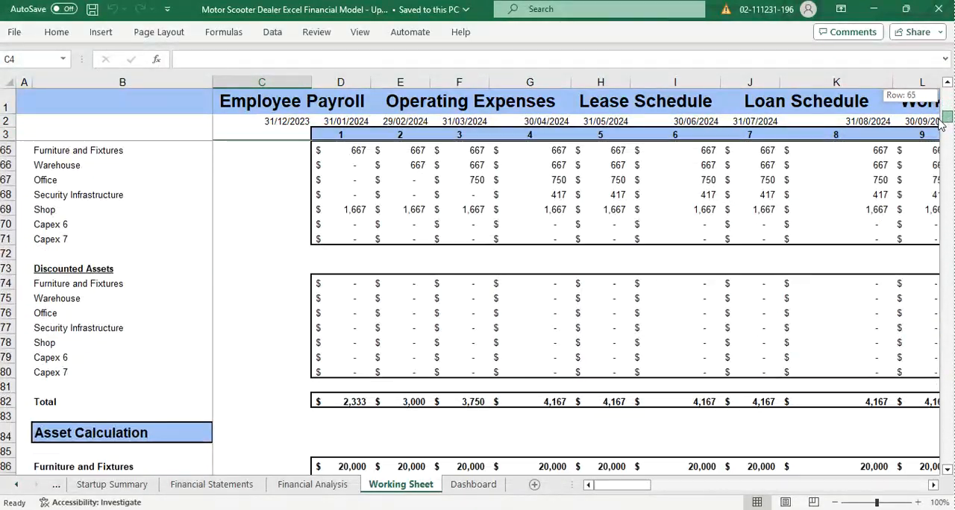
scroll("down", 3)
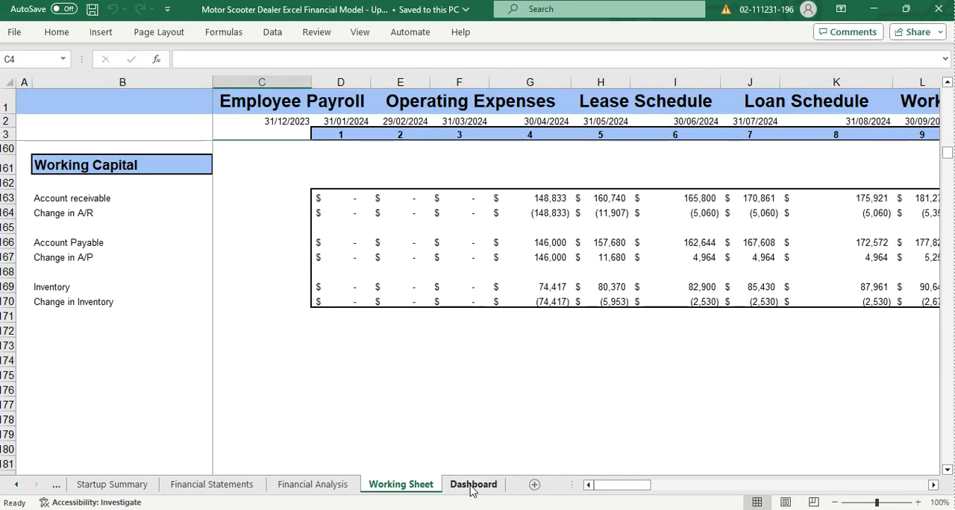
left_click(474, 483)
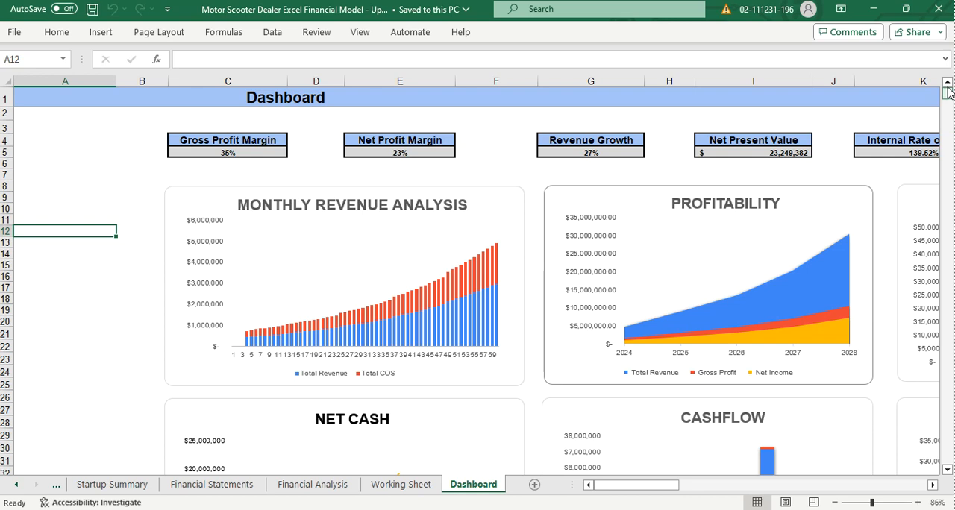
mouse_move(796, 305)
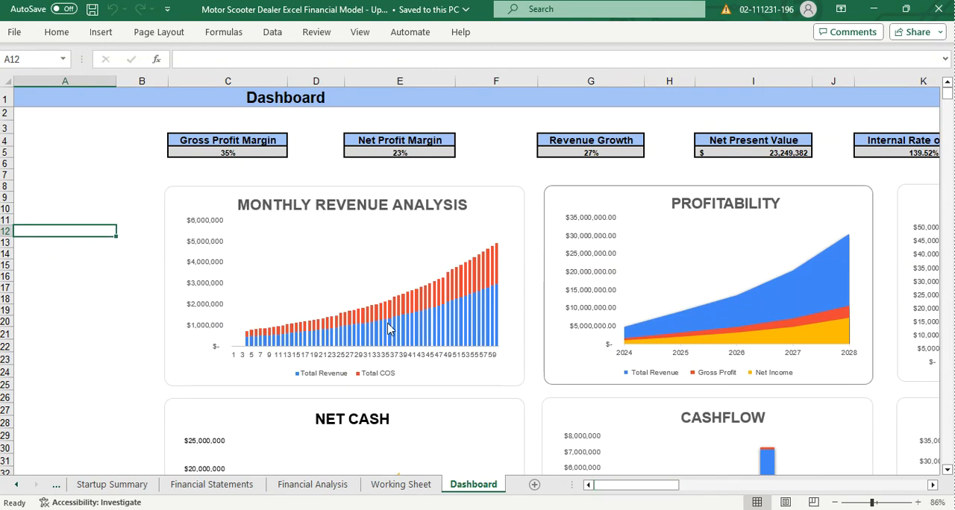
mouse_move(349, 164)
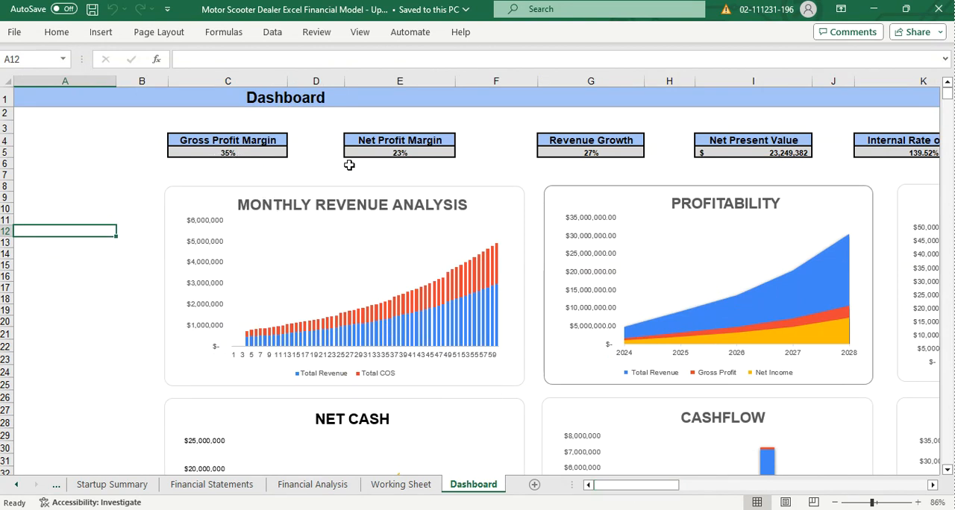
mouse_move(598, 158)
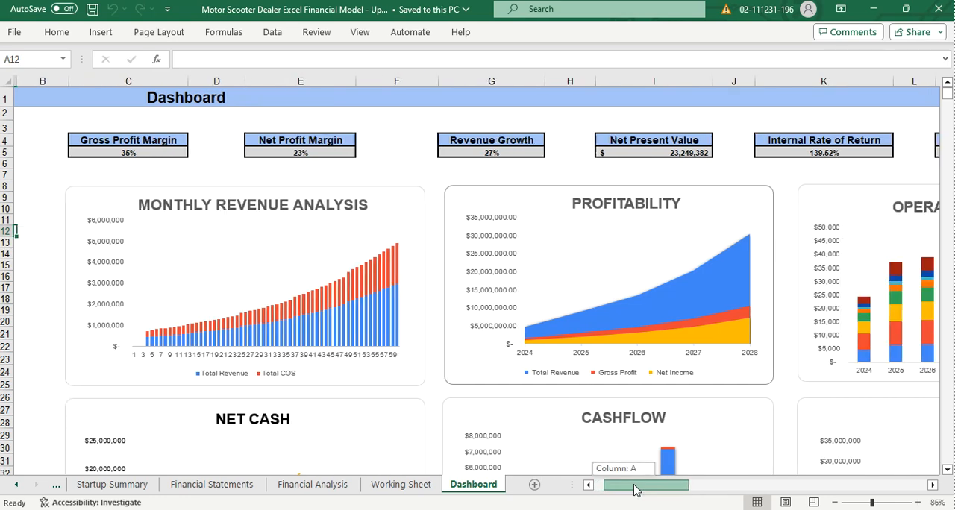
Scroll the Dashboard charts to the right, then return to the Table of Contents sheet.
scroll("right", 3)
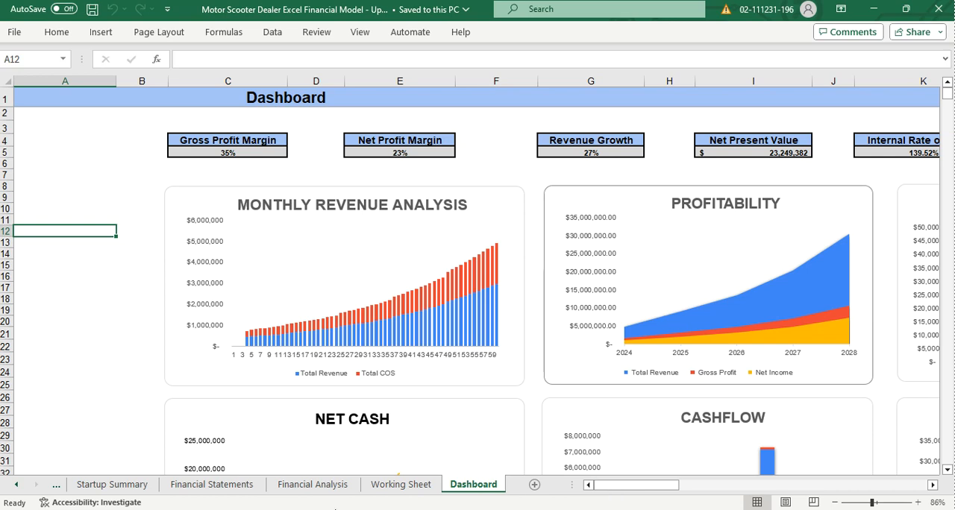
left_click(9, 483)
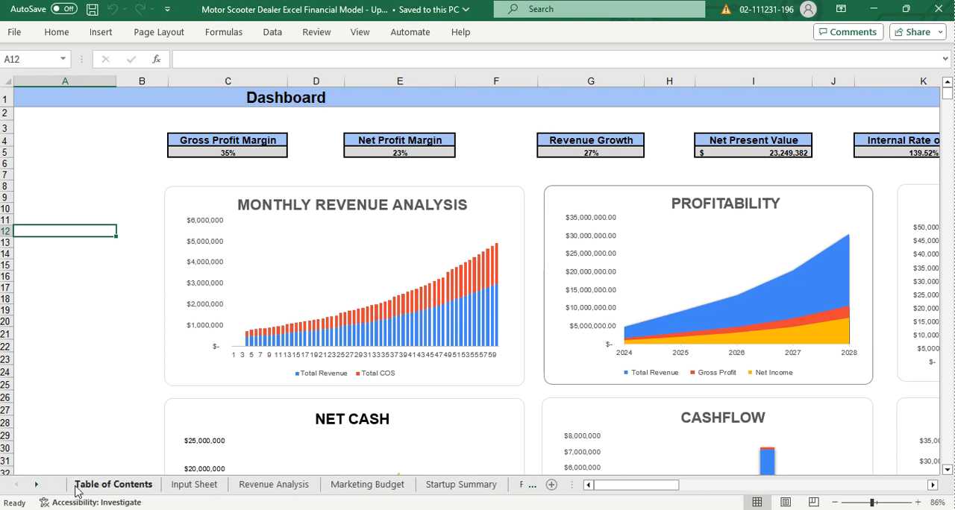
left_click(113, 483)
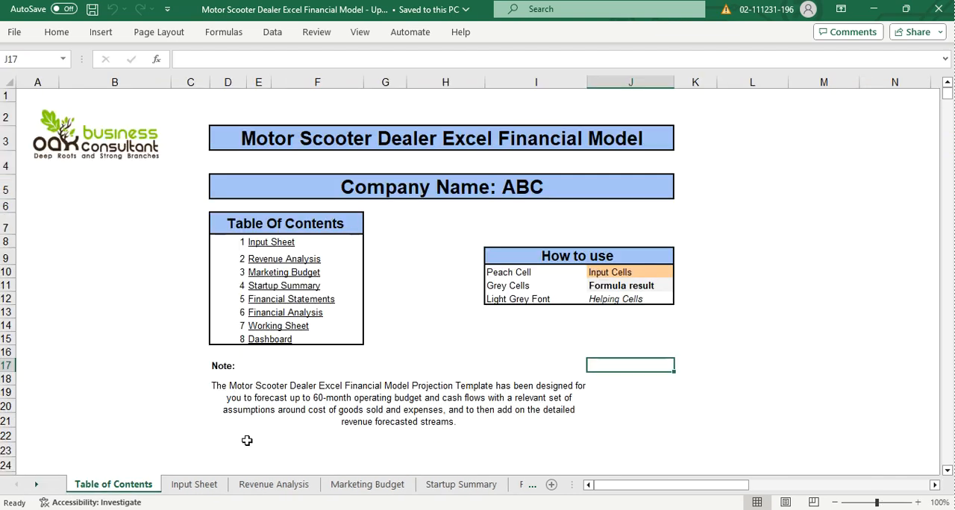